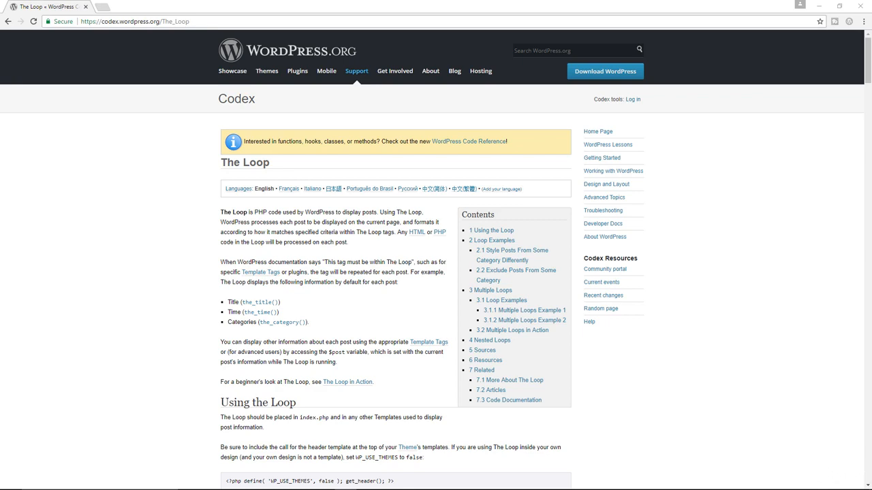
pyautogui.moveTo(202, 390)
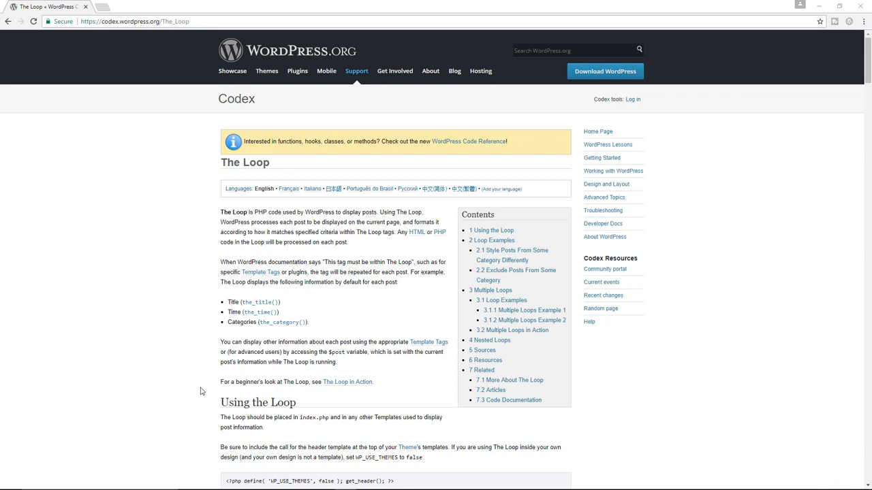
# Scroll the Codex page down to the Using the Loop section and its loop-start code.
pyautogui.scroll(-3)
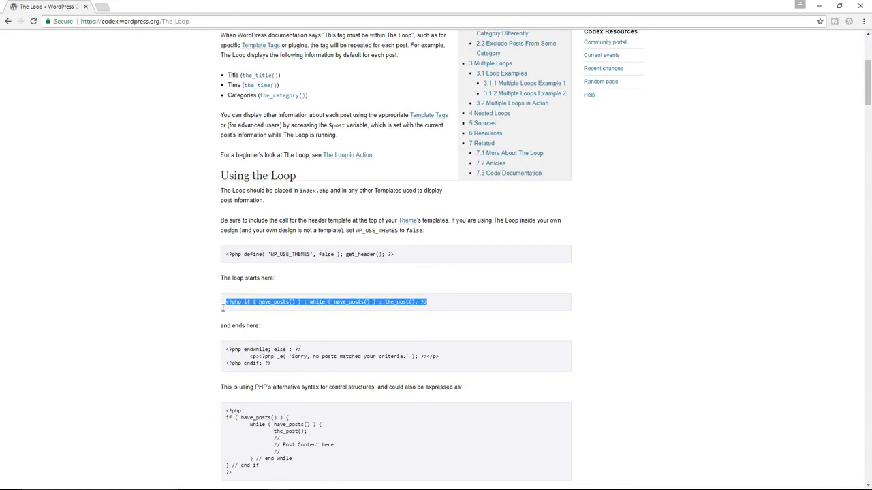
pyautogui.moveTo(265, 313)
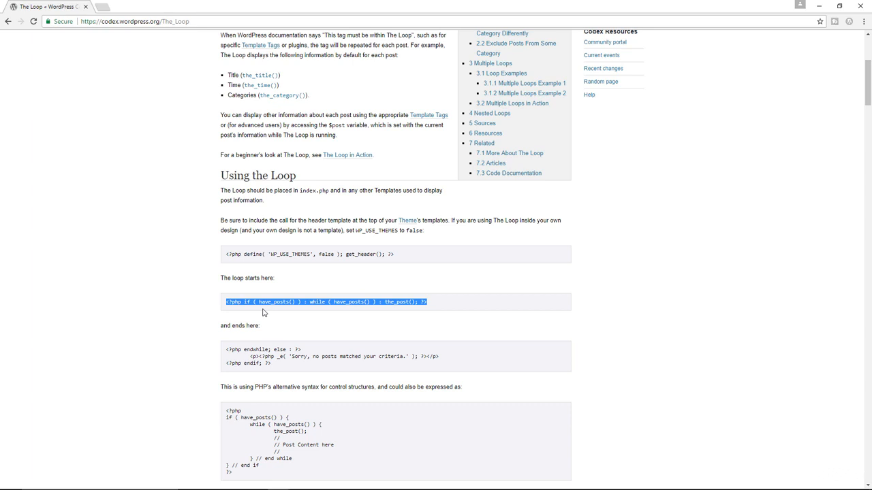
pyautogui.moveTo(561, 322)
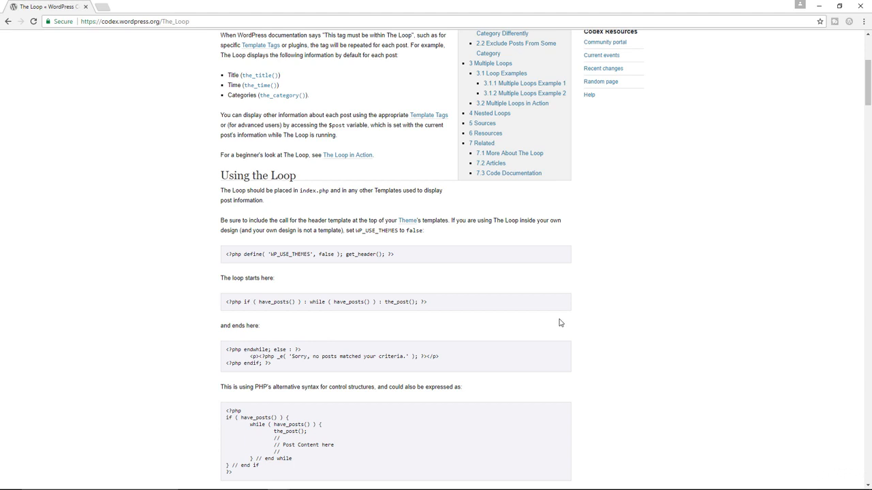
pyautogui.moveTo(306, 296)
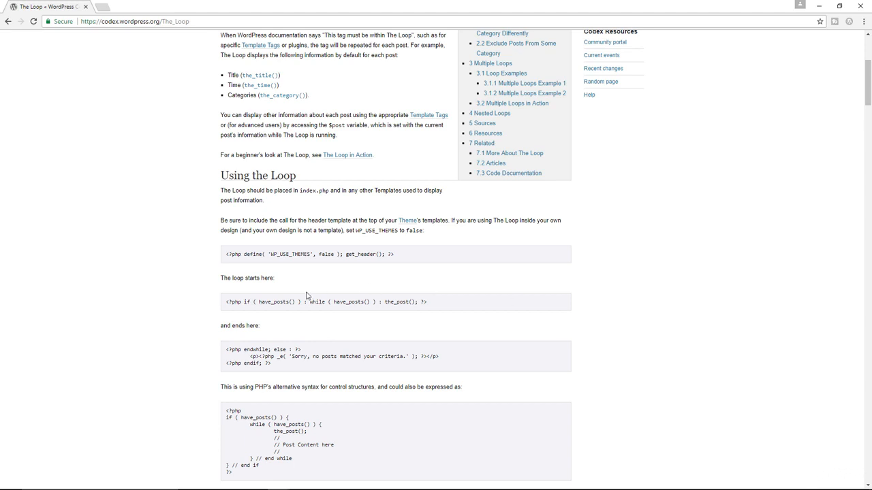
pyautogui.click(299, 302)
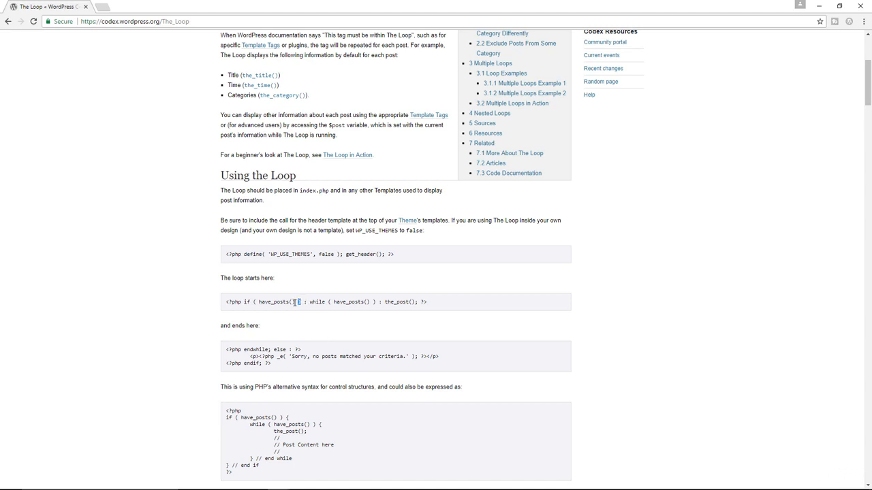
pyautogui.doubleClick(285, 302)
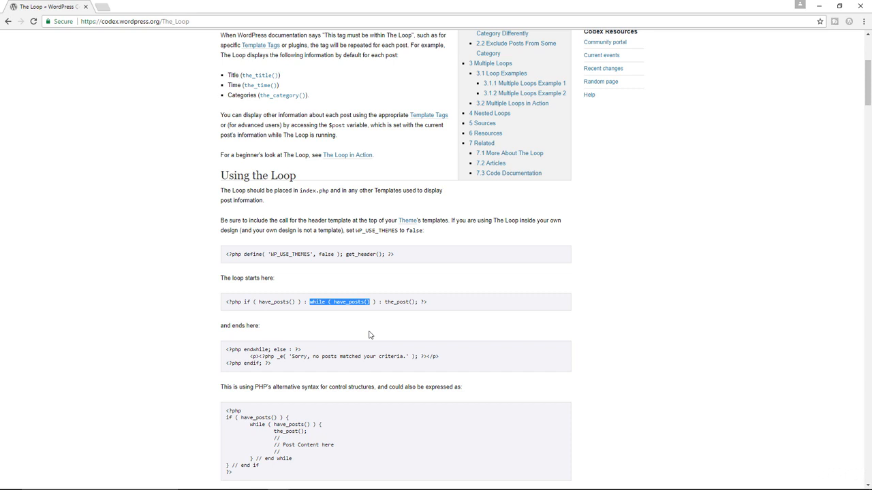
pyautogui.click(387, 302)
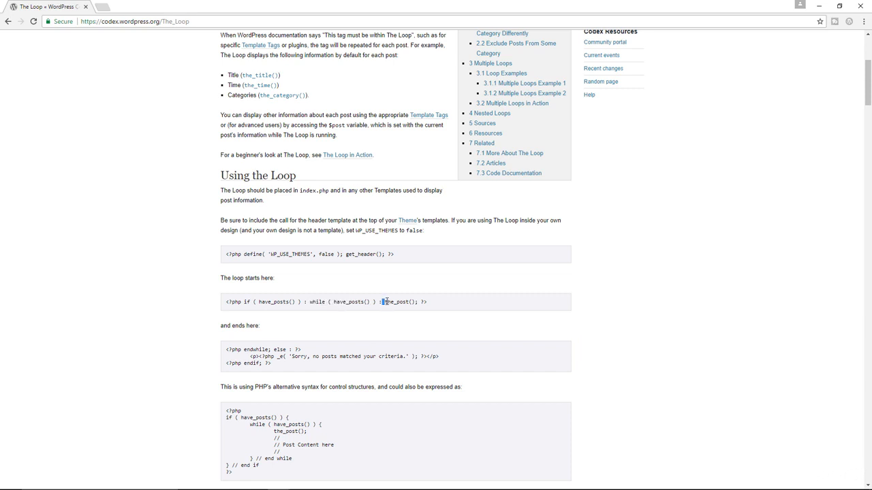
pyautogui.doubleClick(392, 302)
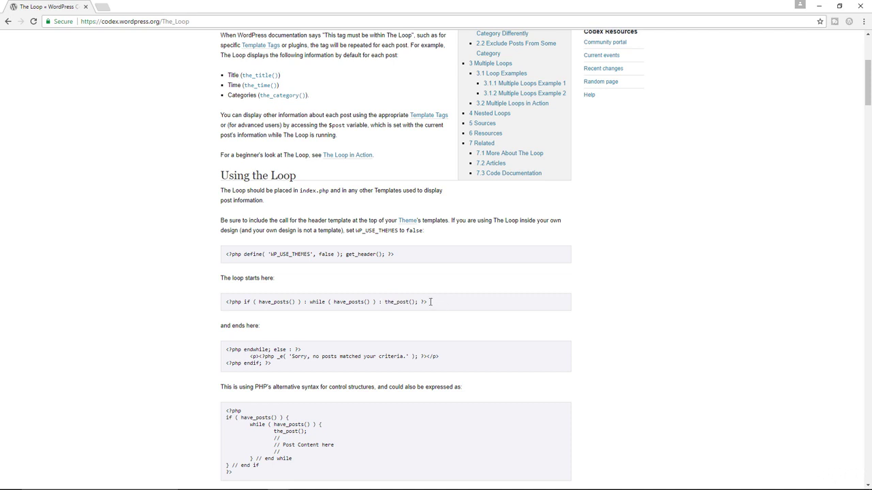
pyautogui.tripleClick(325, 302)
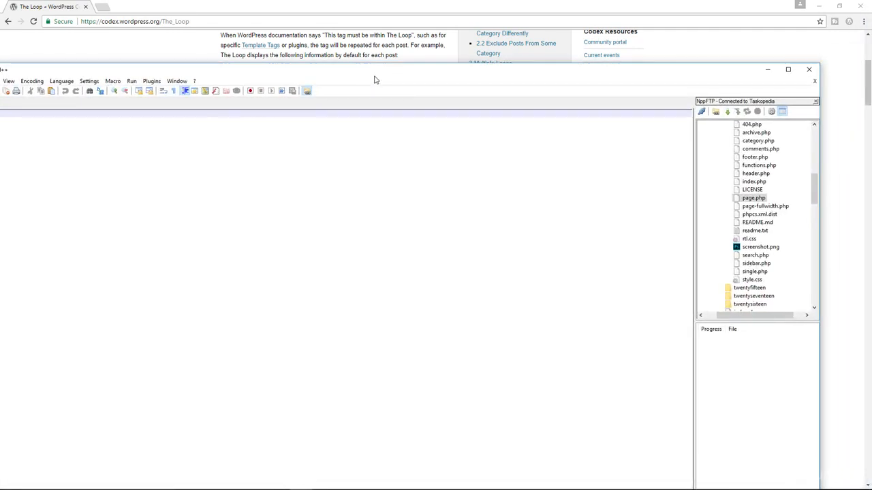
# Maximize Notepad++, load the theme's index.php and highlight the Start the Loop comment and while line.
pyautogui.click(788, 69)
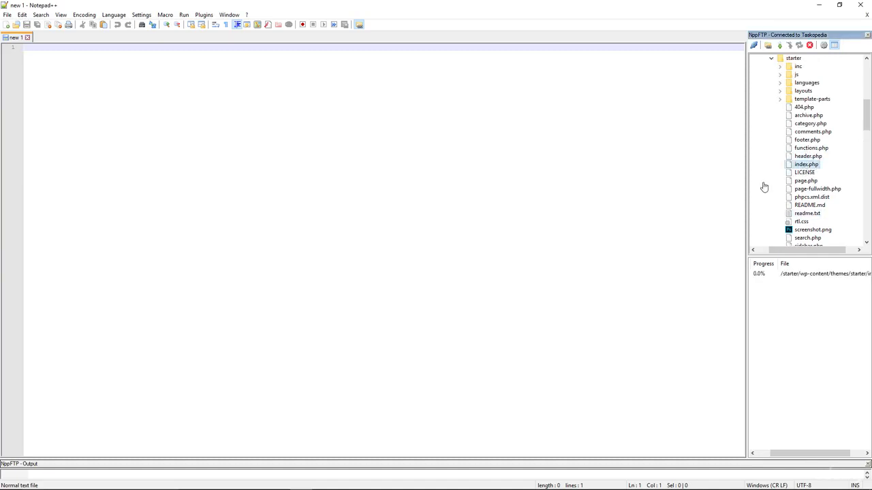
pyautogui.doubleClick(804, 163)
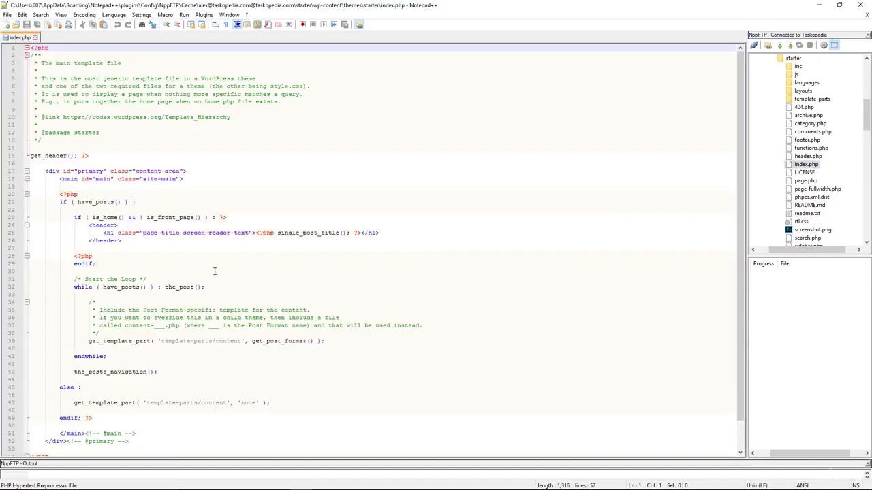
pyautogui.tripleClick(109, 278)
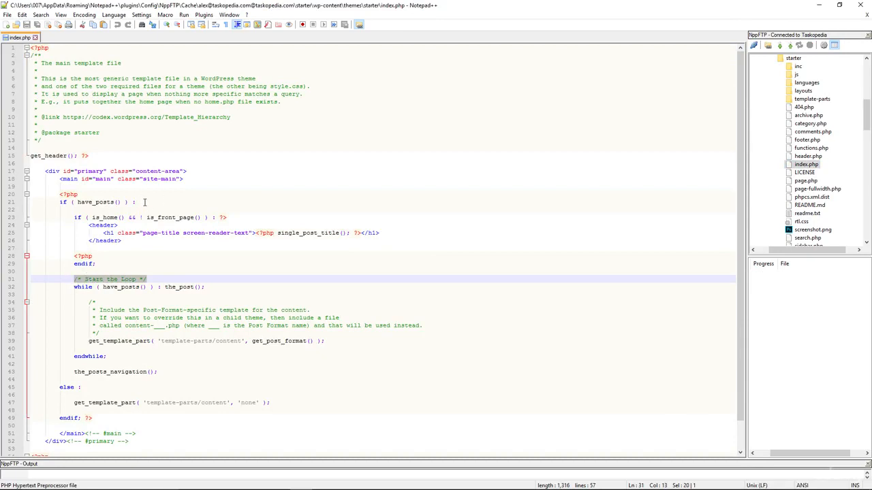
pyautogui.click(98, 201)
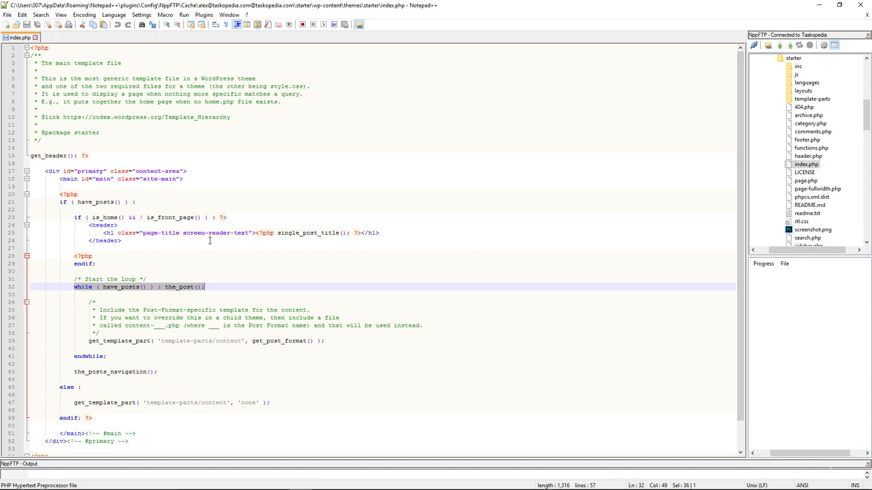
pyautogui.moveTo(110, 218)
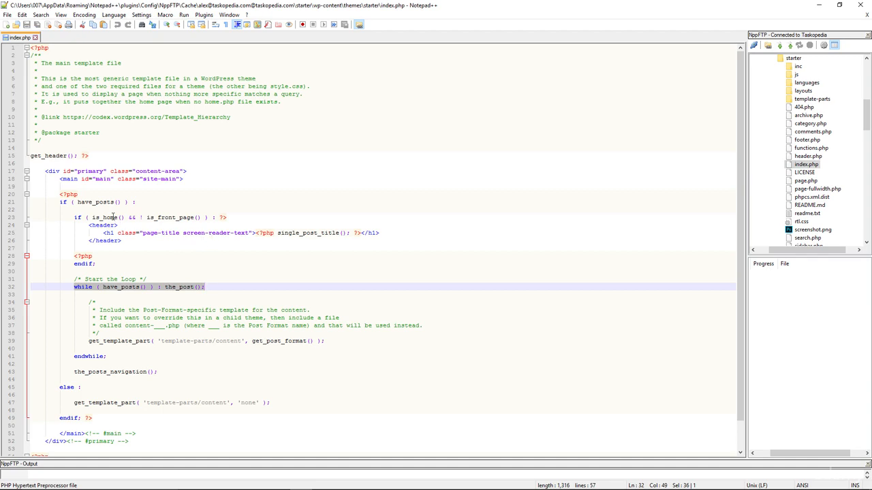